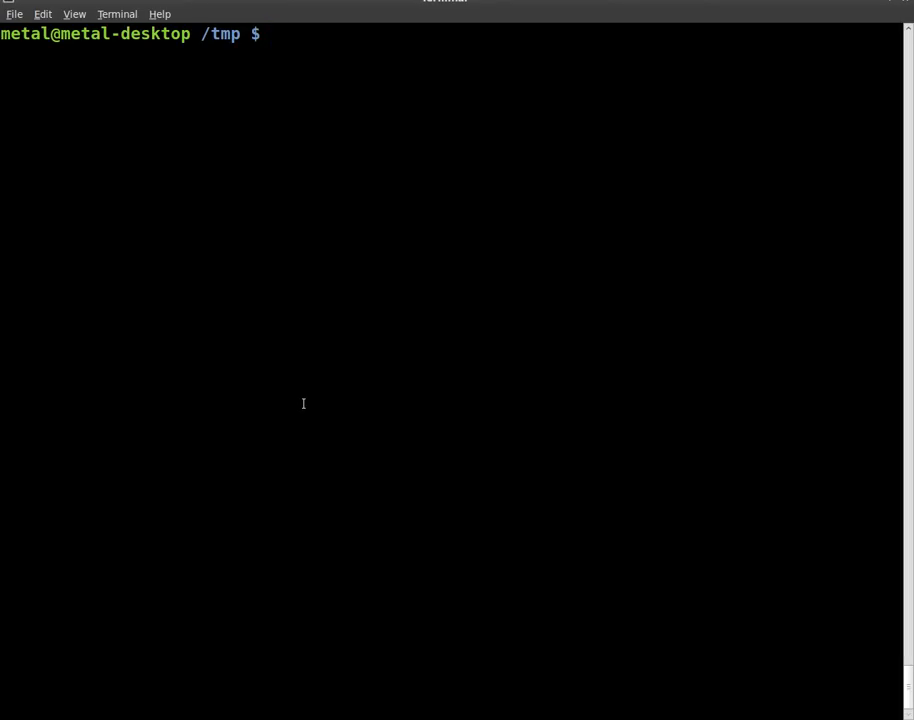
# - Run ./mygame.py, then start reopening the script in Vim
pyautogui.write('./mygame.py')
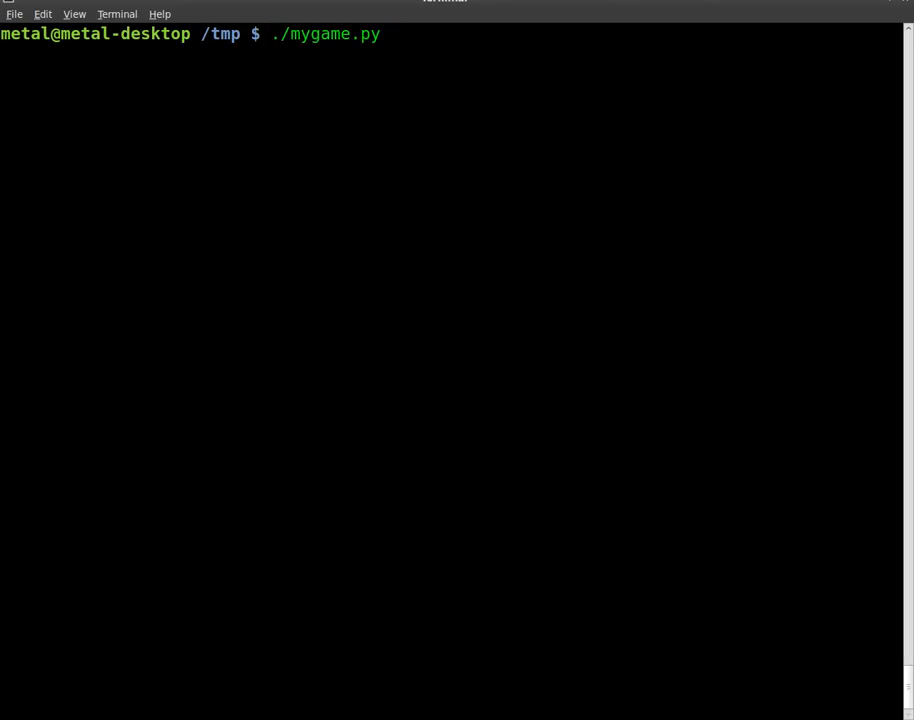
pyautogui.press('Return')
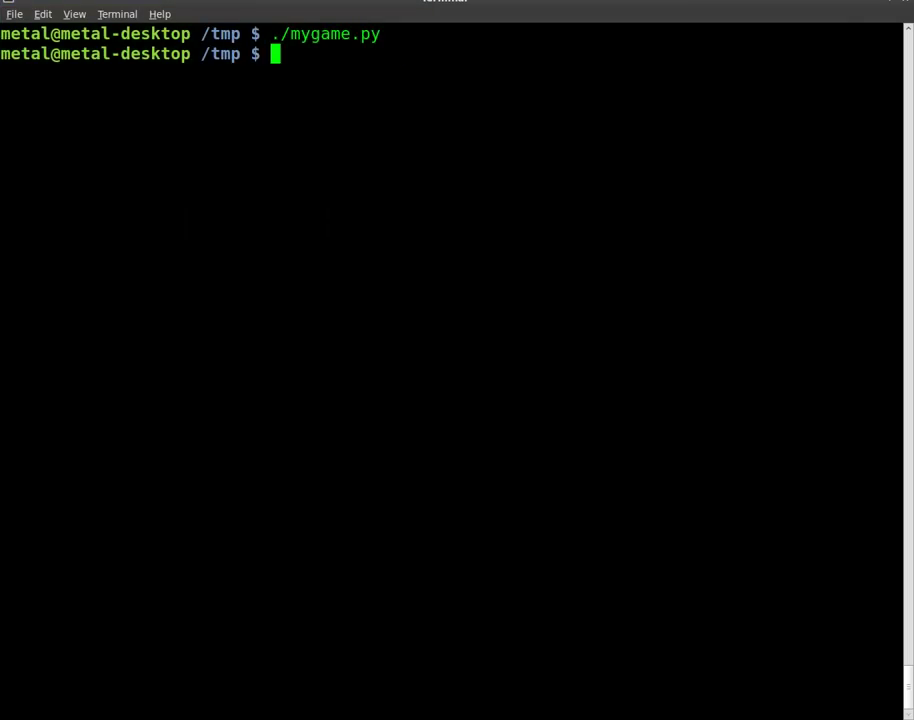
pyautogui.write('vim m')
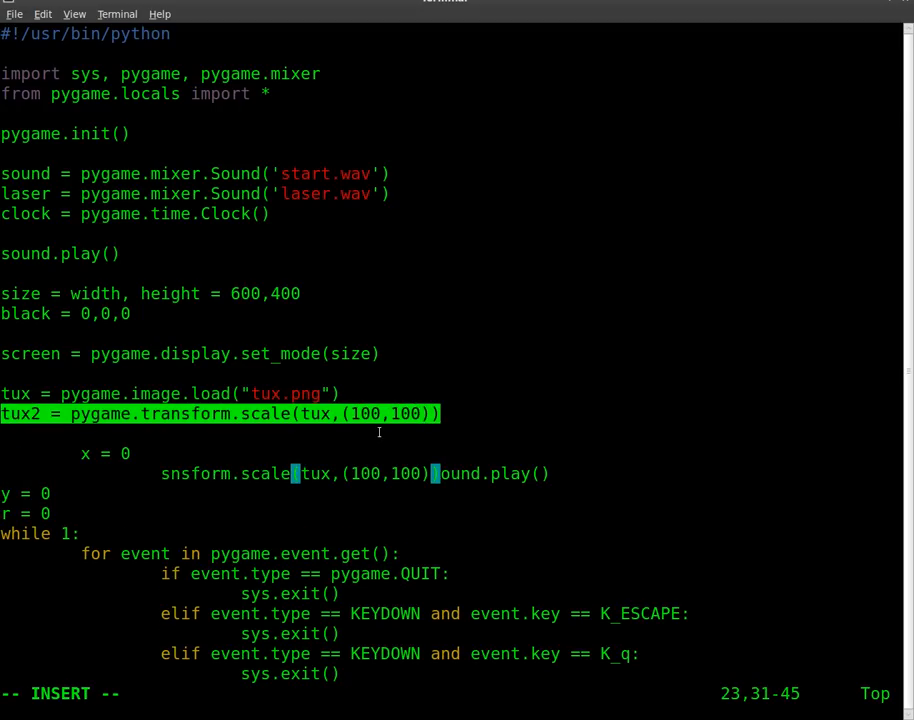
# - Quit with :q! to discard the garbled edits and begin editing the reopened script
pyautogui.write(':q!')
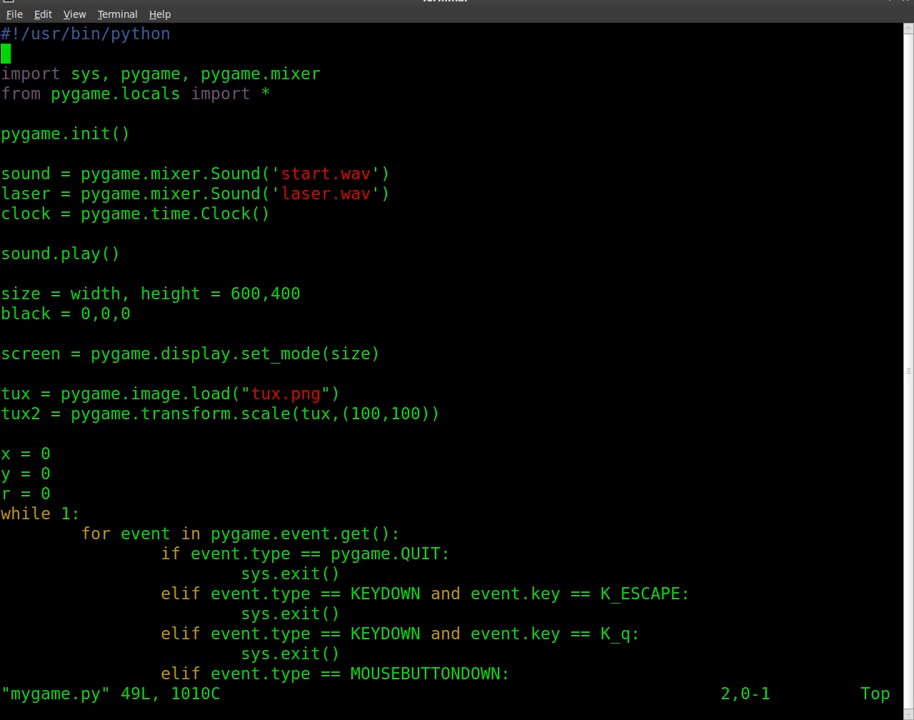
pyautogui.press('i')
pyautogui.write('tux = pygame.transform.scale(tux,(100,100')
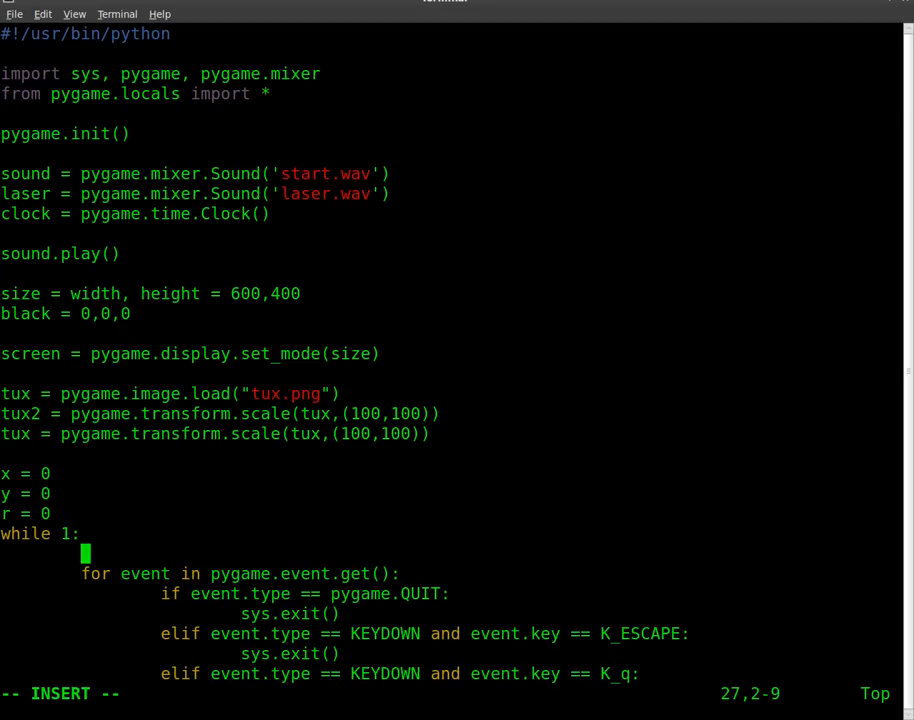
# - Add the line mx,my = pygame.mouse.get_pos() inside the main loop
pyautogui.write('x')
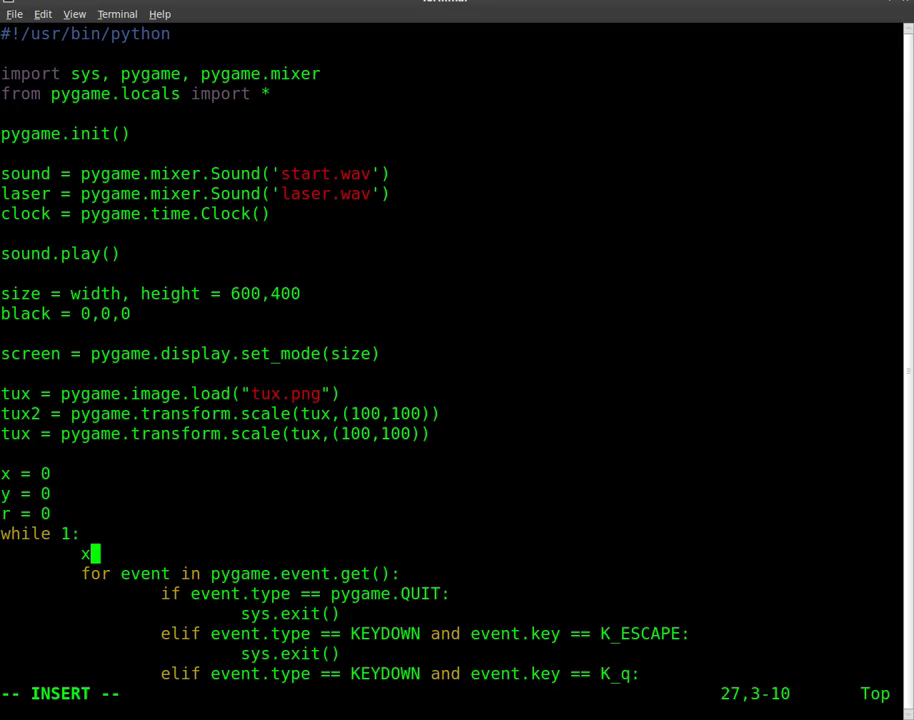
pyautogui.press('BackSpace')
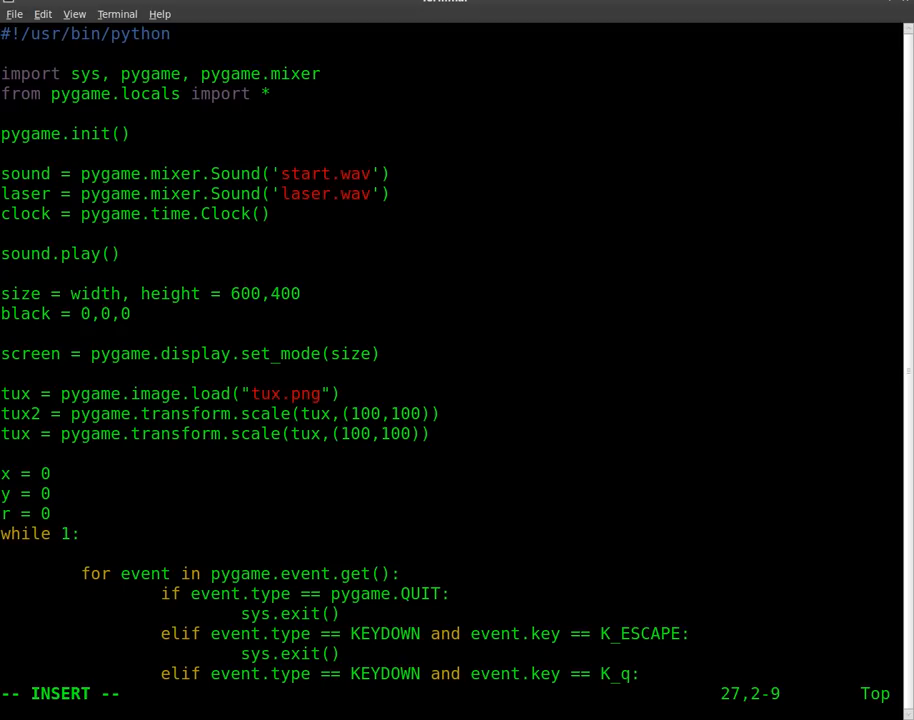
pyautogui.write('mx =')
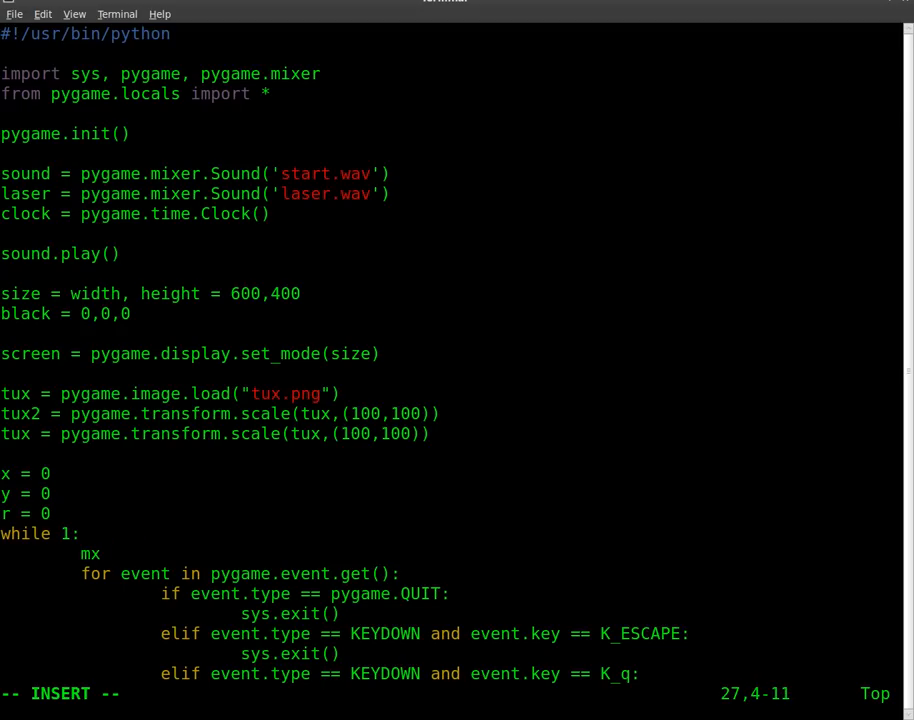
pyautogui.write(',my =')
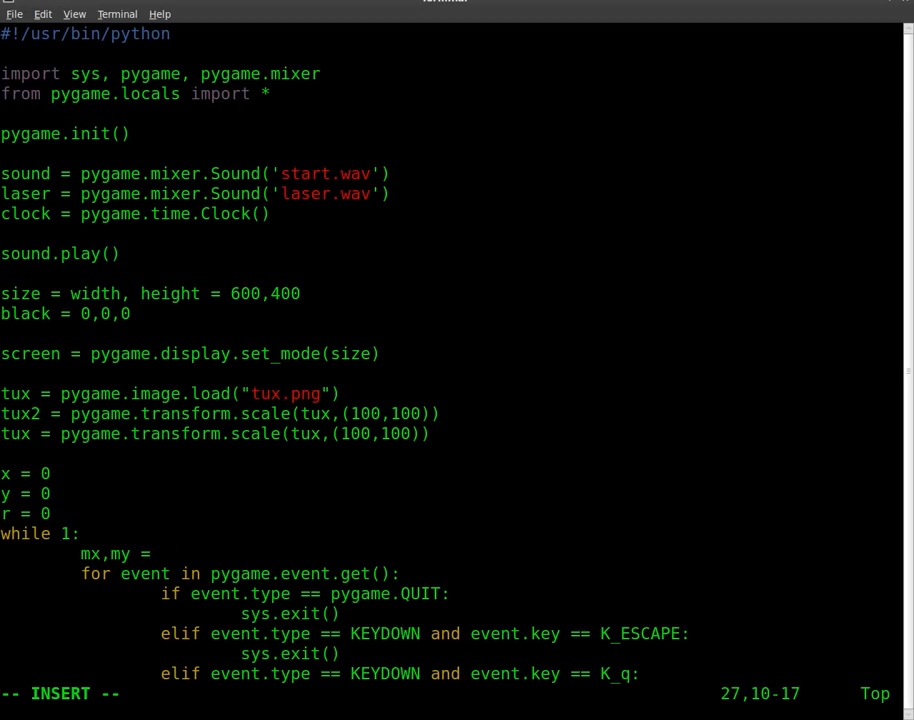
pyautogui.write('pygame')
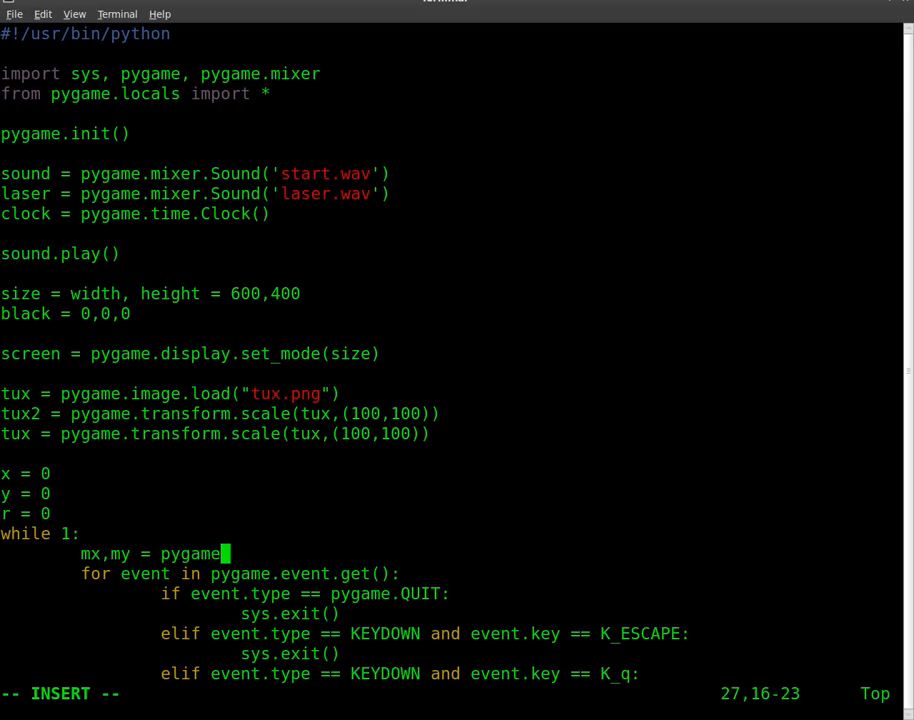
pyautogui.write('.mouse')
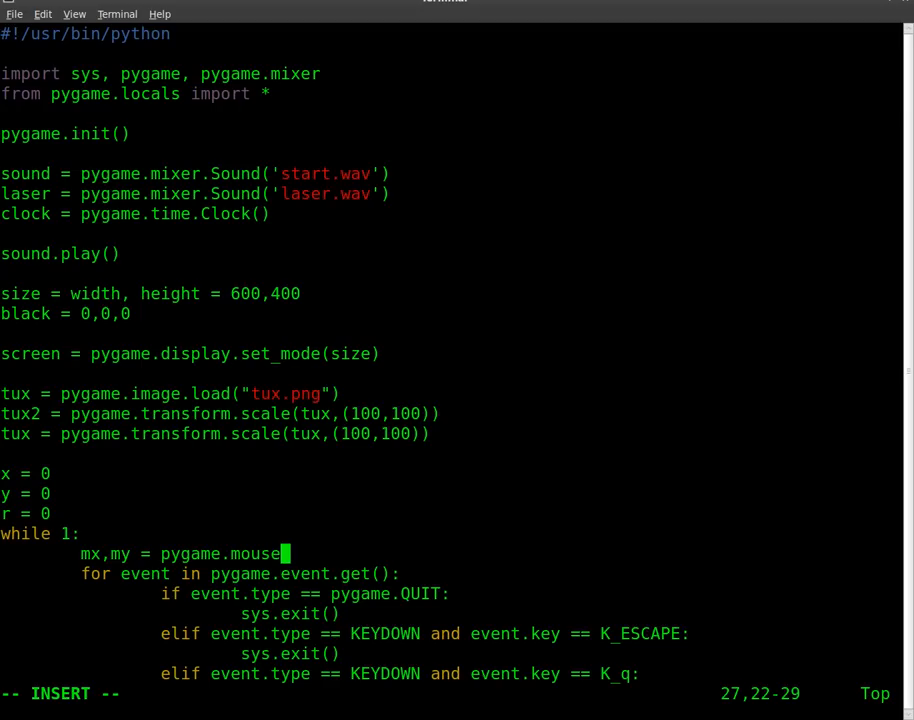
pyautogui.write('.get')
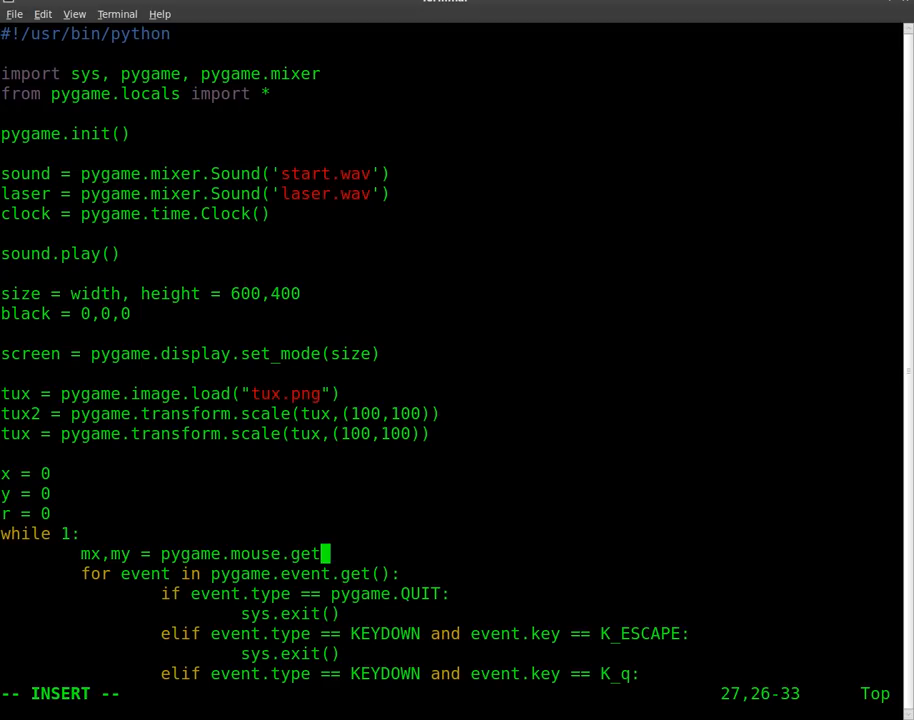
pyautogui.write('_pos(')
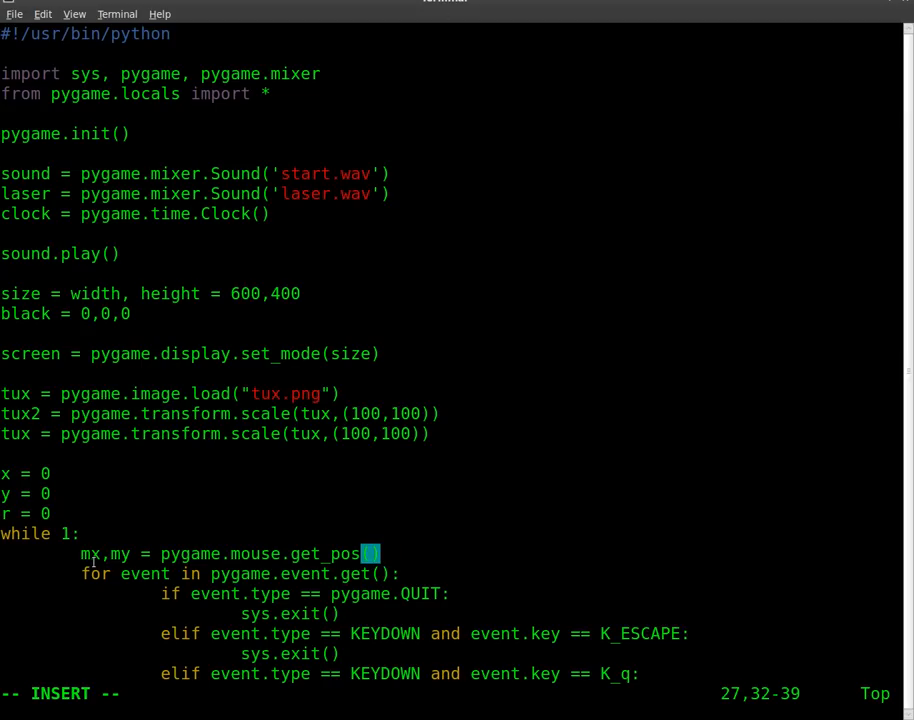
pyautogui.moveTo(256, 512)
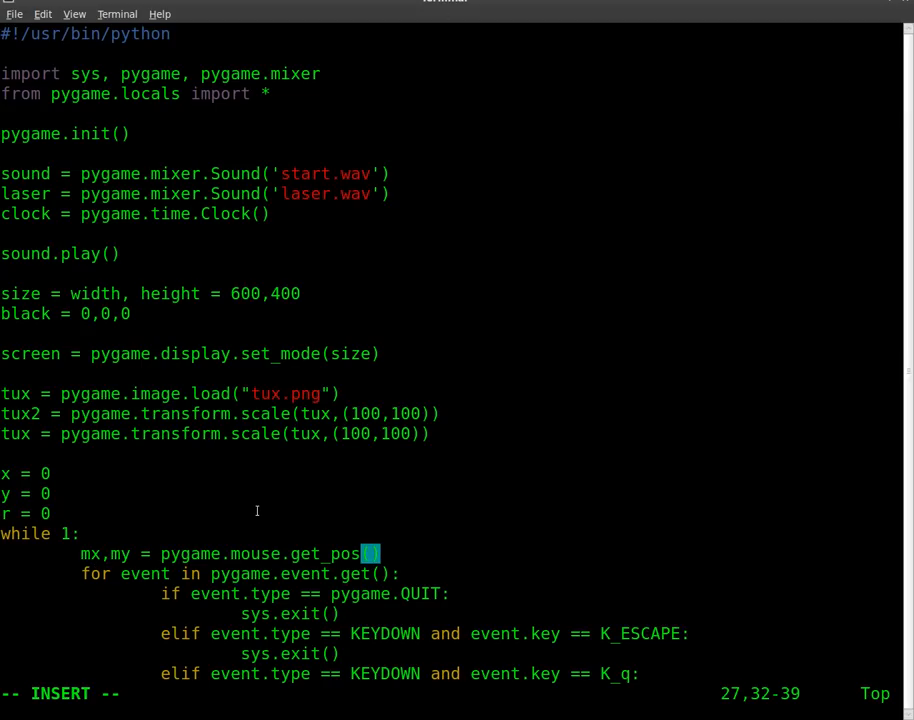
pyautogui.press('Return')
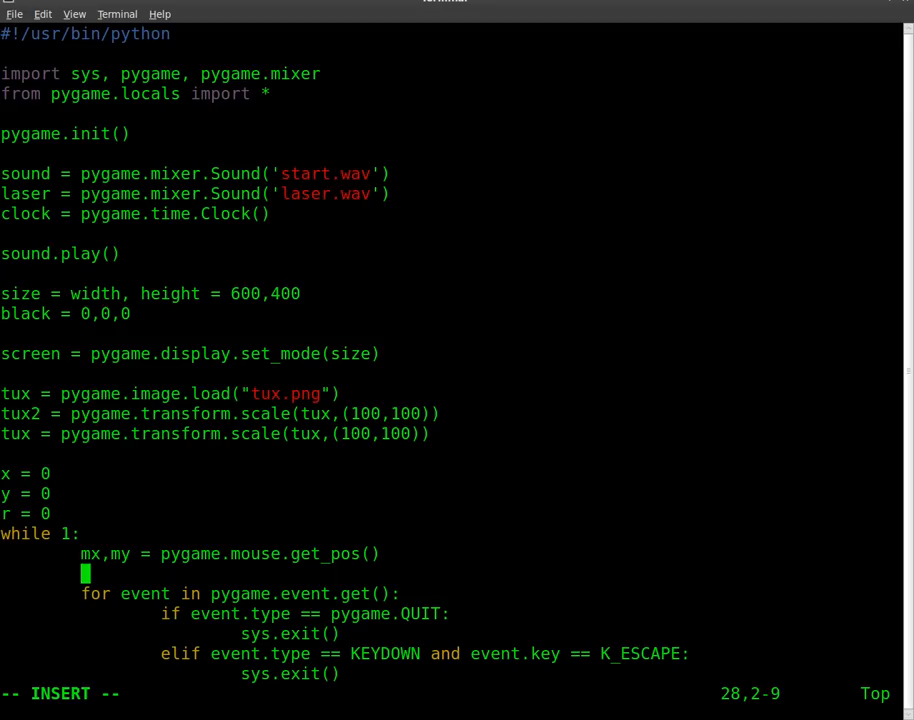
# - Add 'print mx' to print the mouse's horizontal position each pass
pyautogui.write('pri')
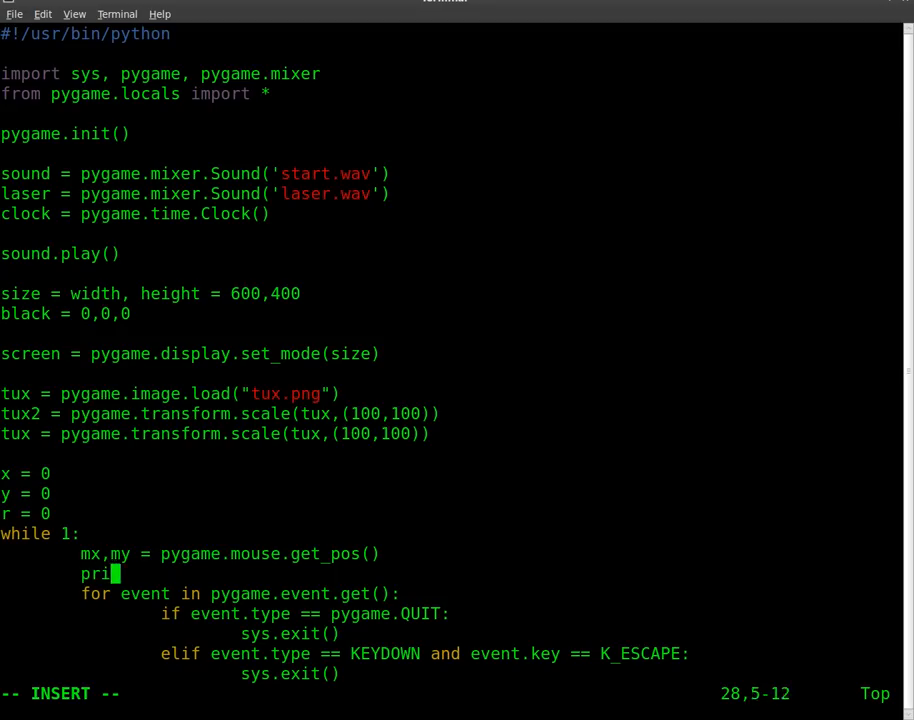
pyautogui.write('nt')
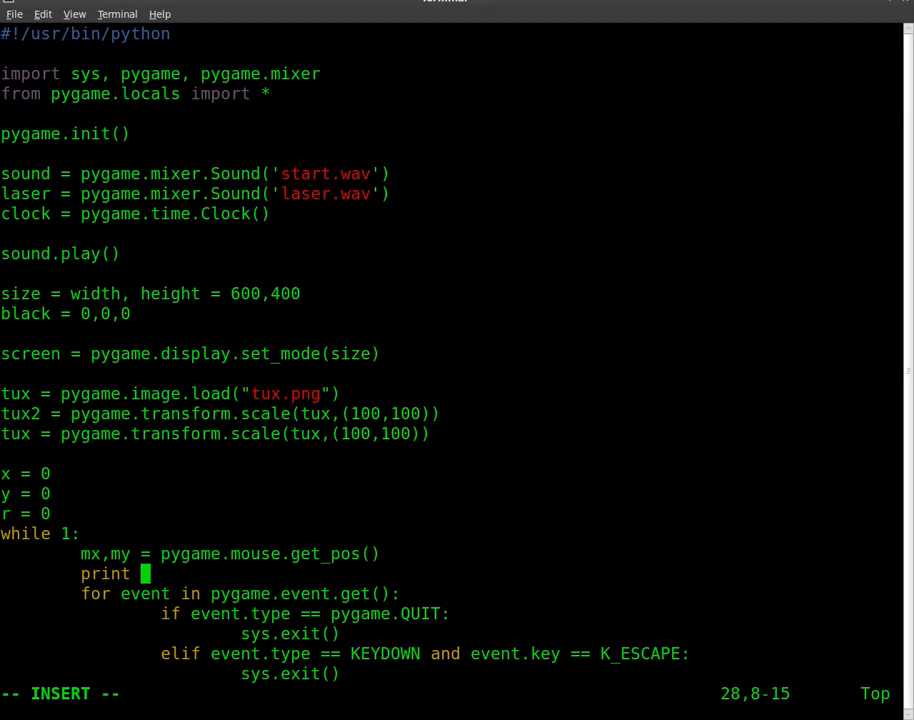
pyautogui.write('m')
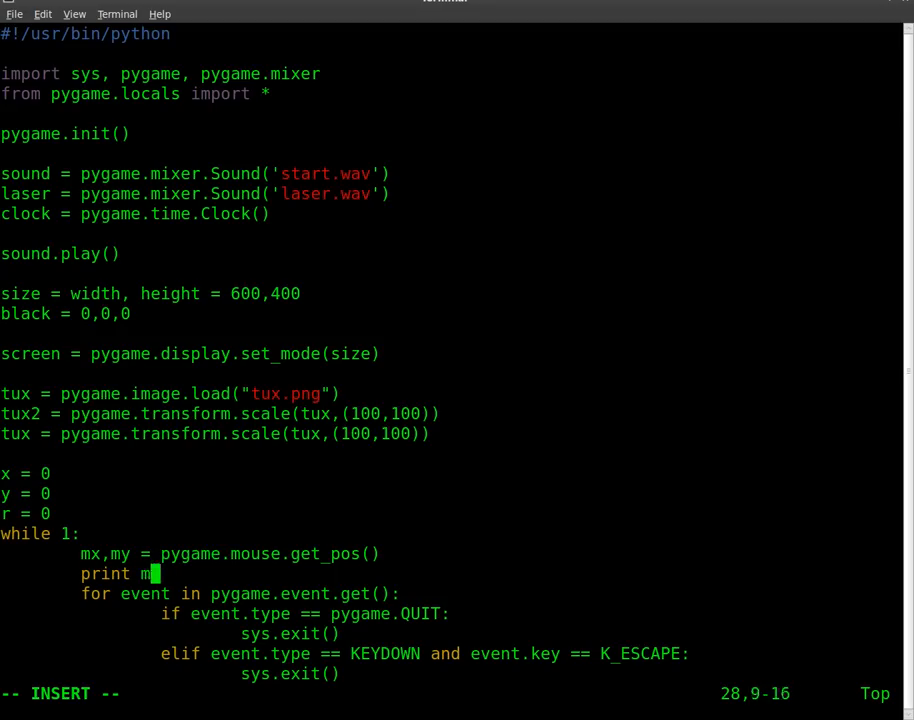
pyautogui.write('x')
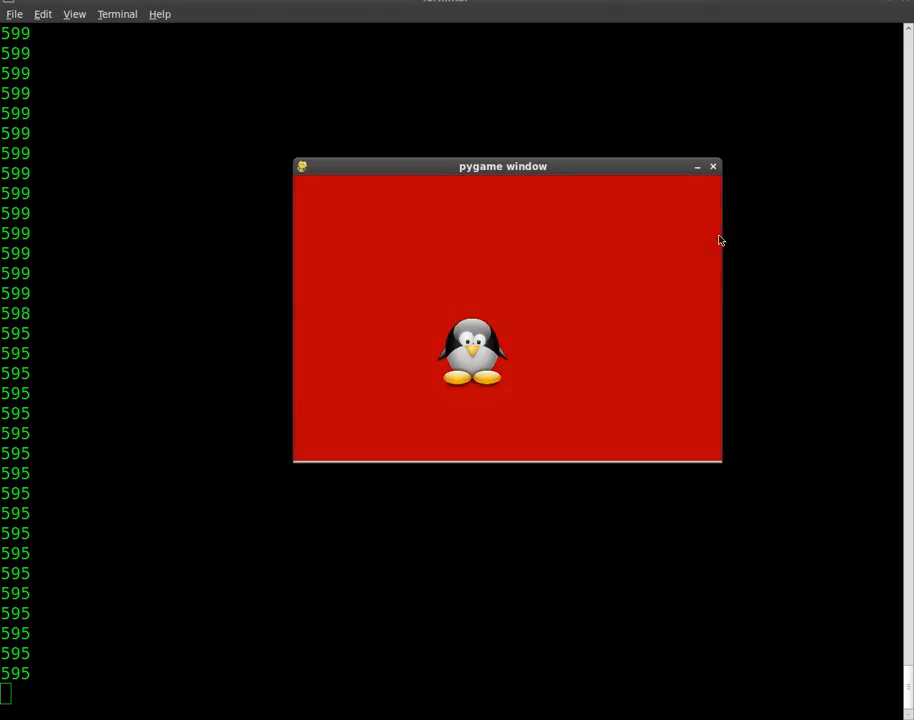
# - Close the running game window and reopen mygame.py in Vim
pyautogui.click(712, 166)
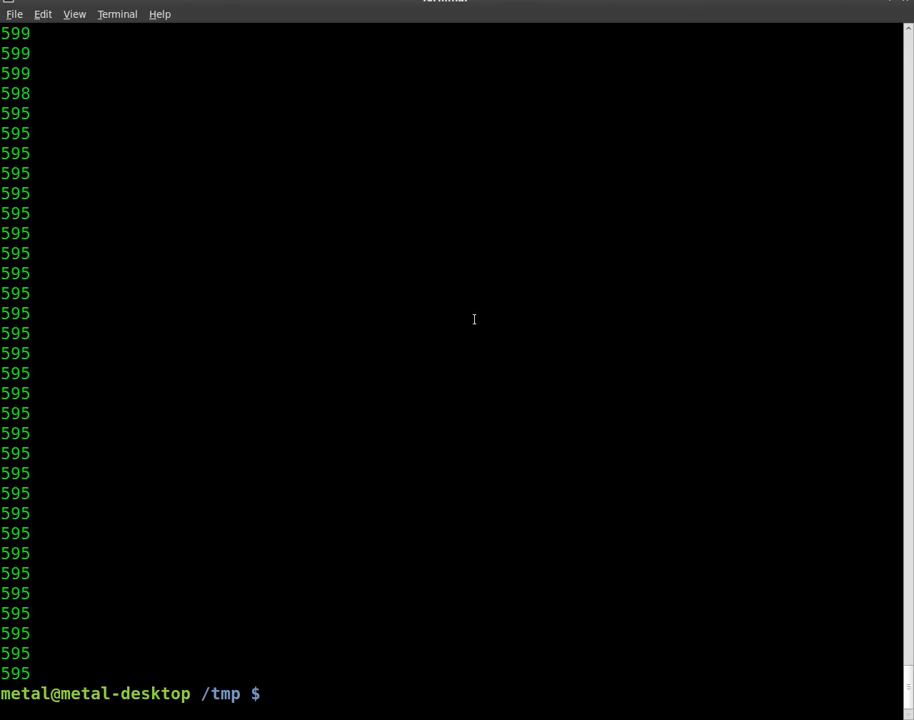
pyautogui.write('vim mygame.py')
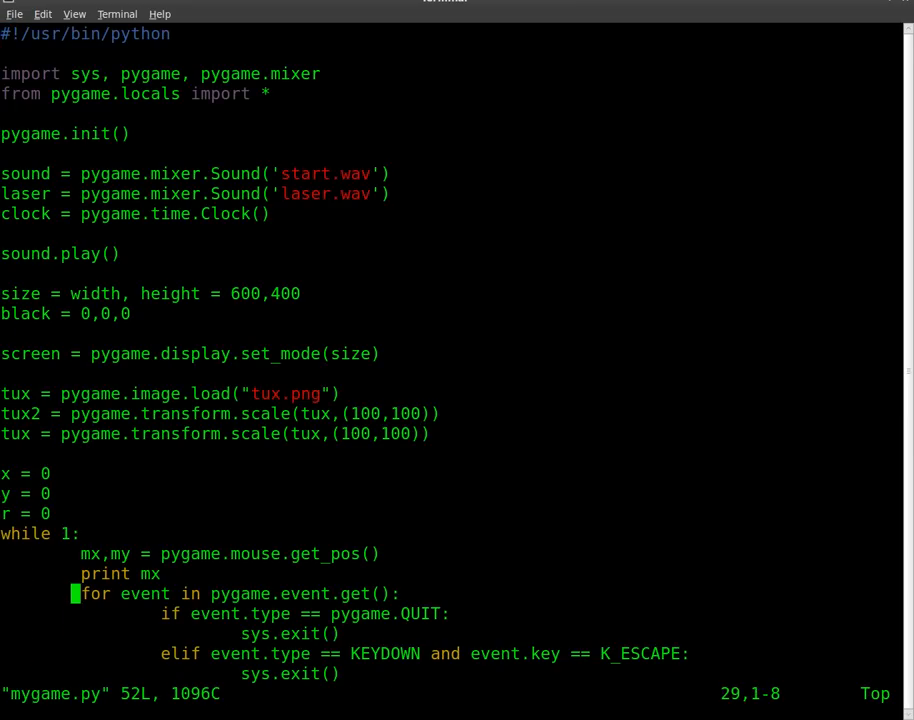
# - Change the blit call from (200,200) to (mx,my) so tux is drawn at the mouse position
pyautogui.scroll(-3)
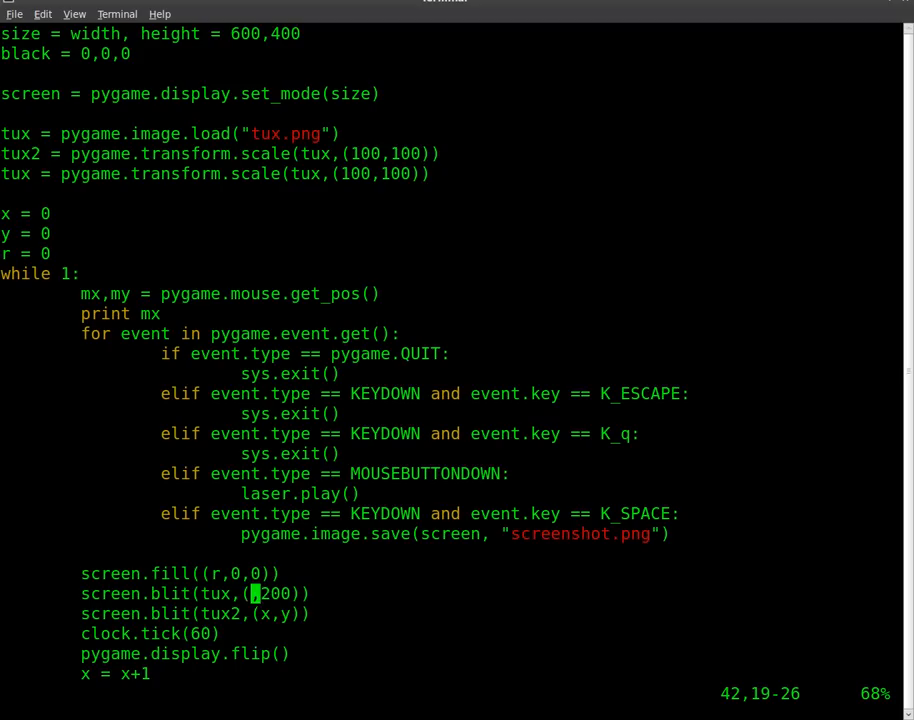
pyautogui.press('BackSpace')
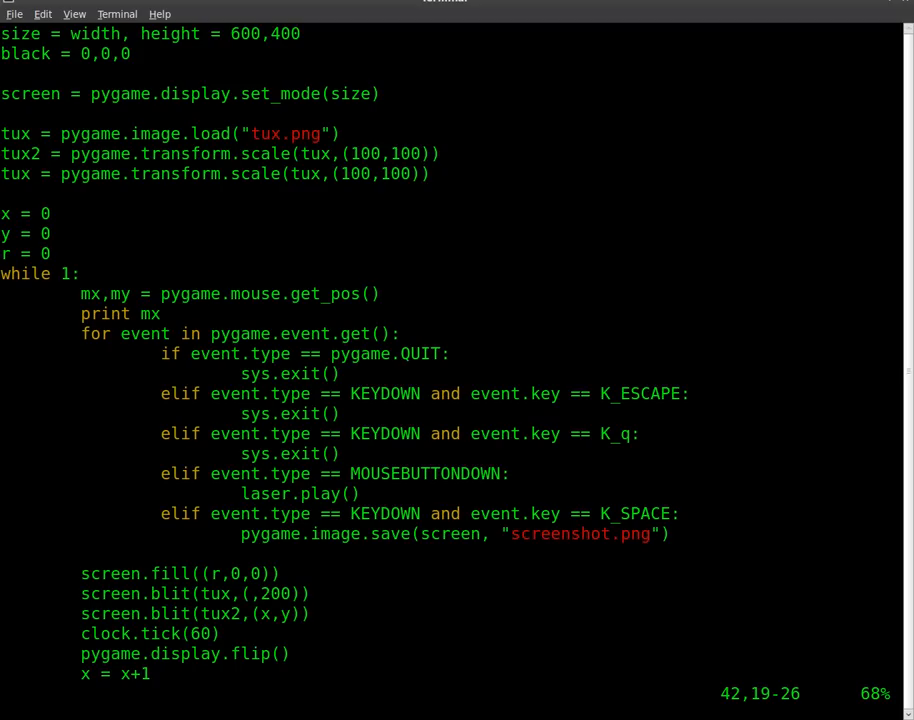
pyautogui.write('mx')
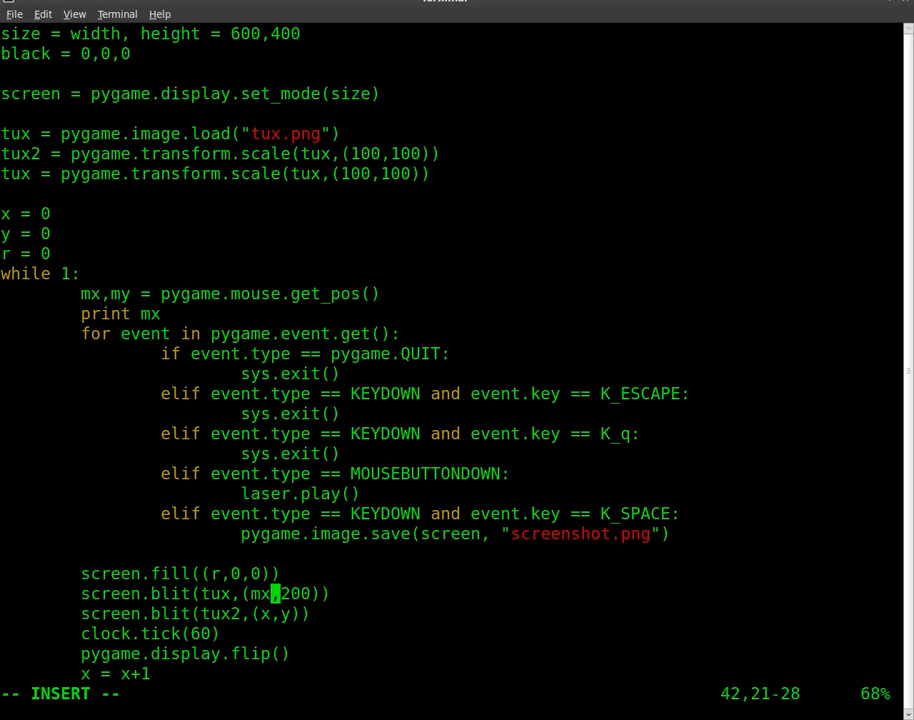
pyautogui.write('my')
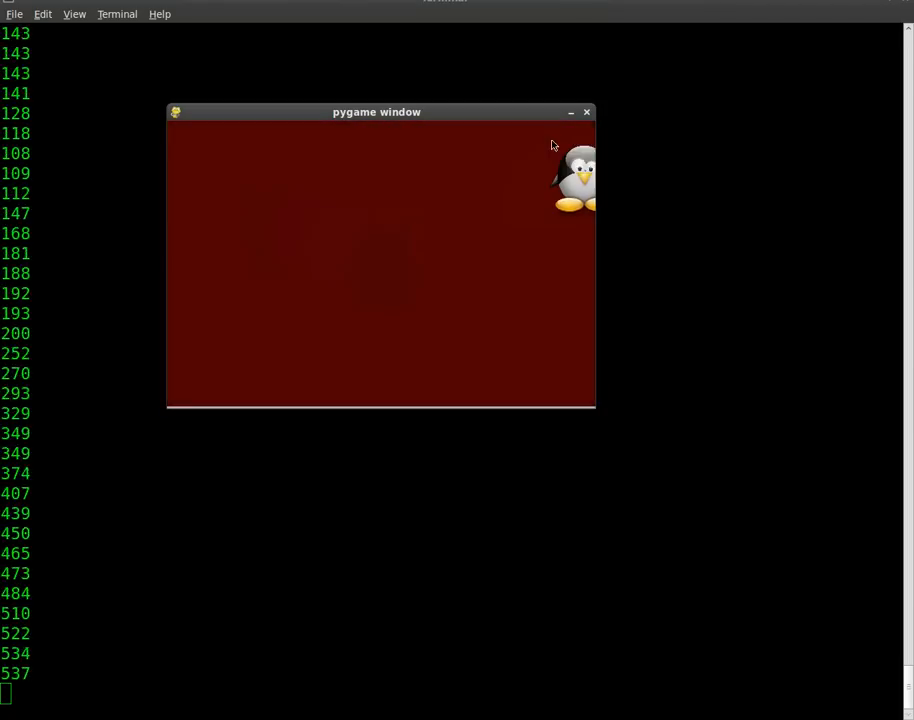
# - Close the game window after testing and reopen mygame.py in Vim
pyautogui.click(584, 112)
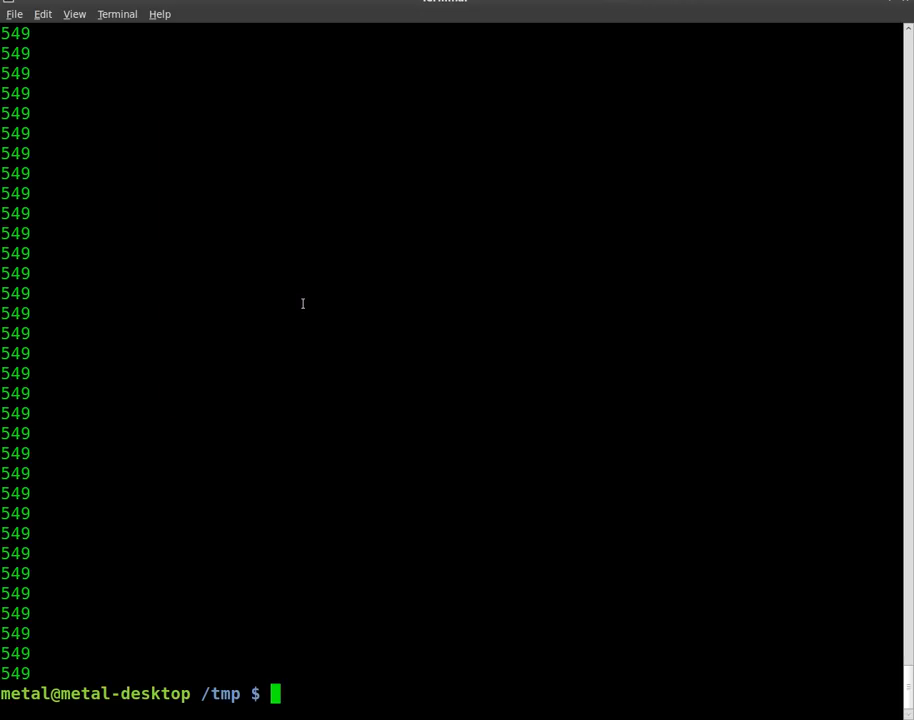
pyautogui.write('vim mygame.py')
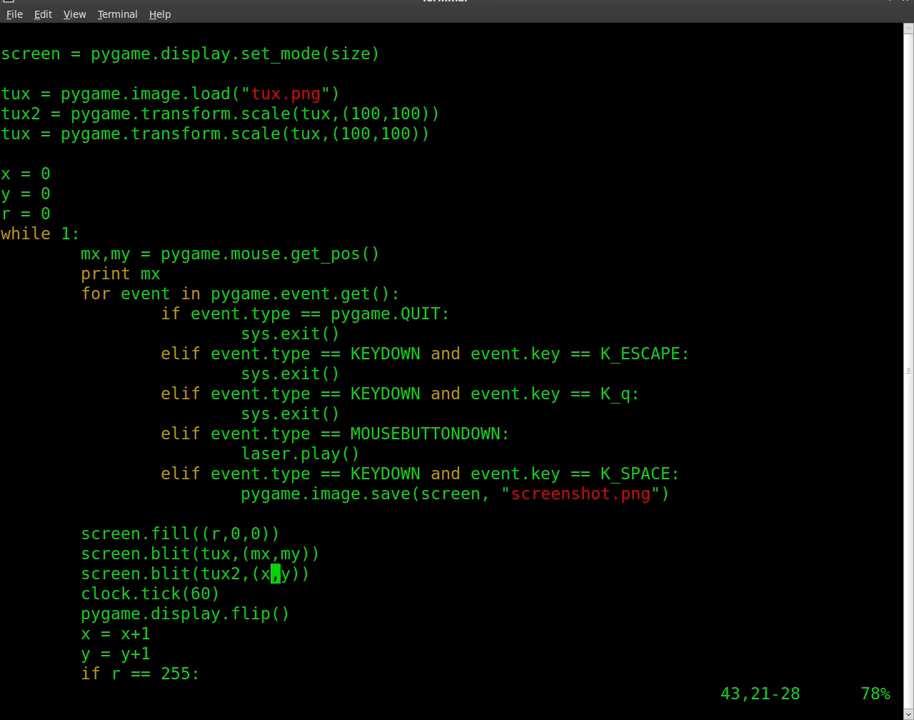
# - Edit the blit line to screen.blit(tux,(mx-50,my-50)) so the image centres on the cursor
pyautogui.press('i')
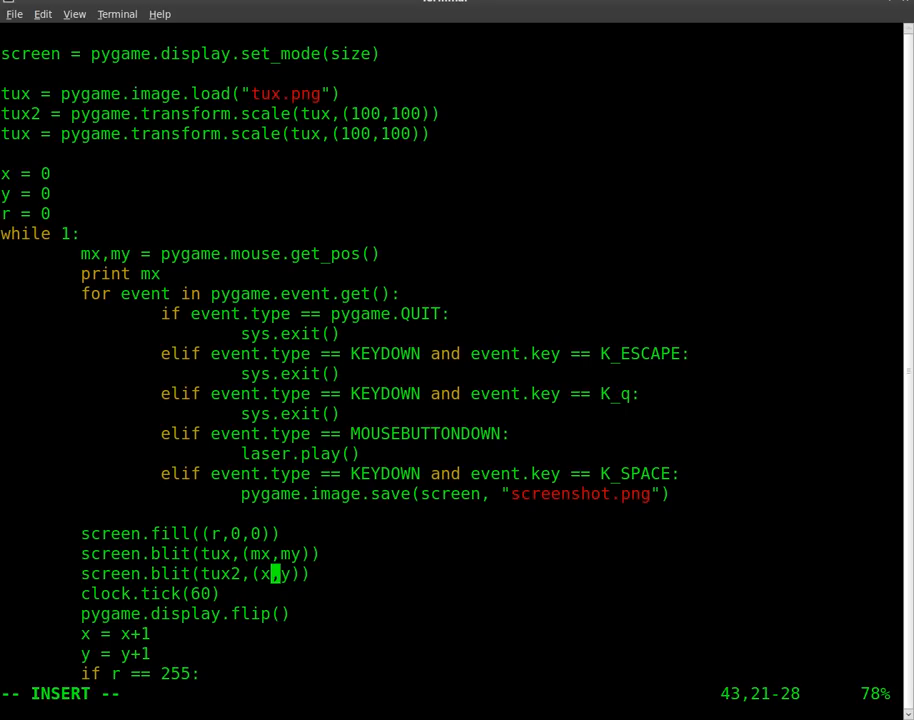
pyautogui.write('-')
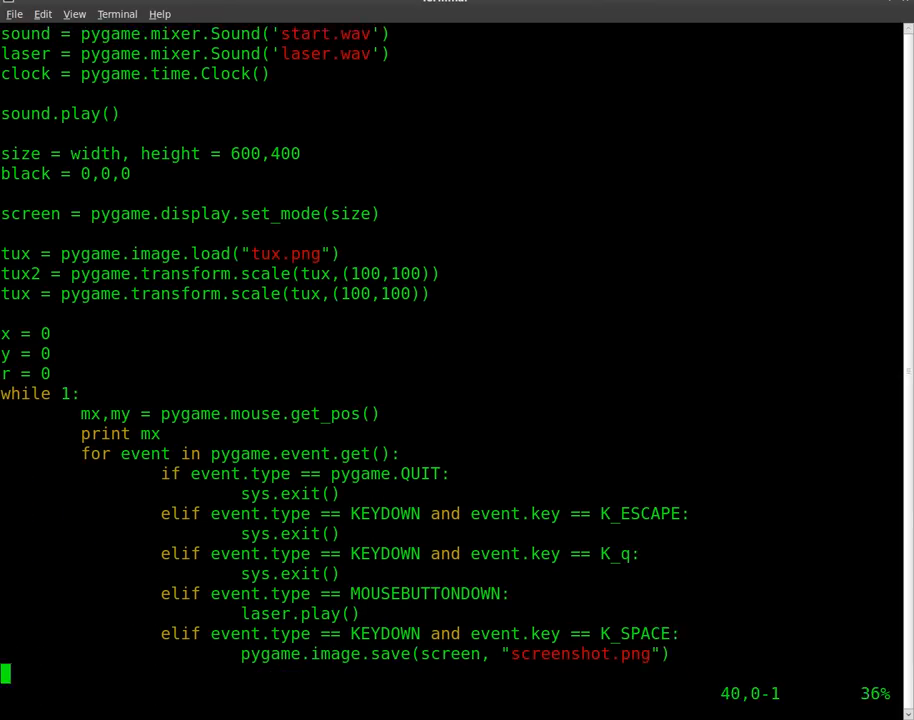
pyautogui.scroll(-3)
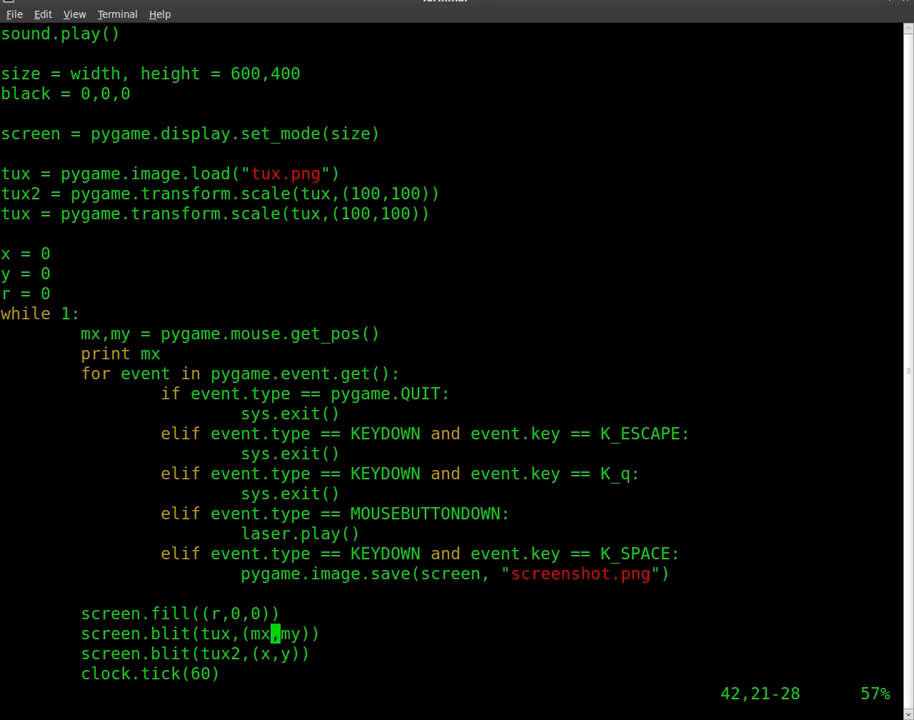
pyautogui.write('-')
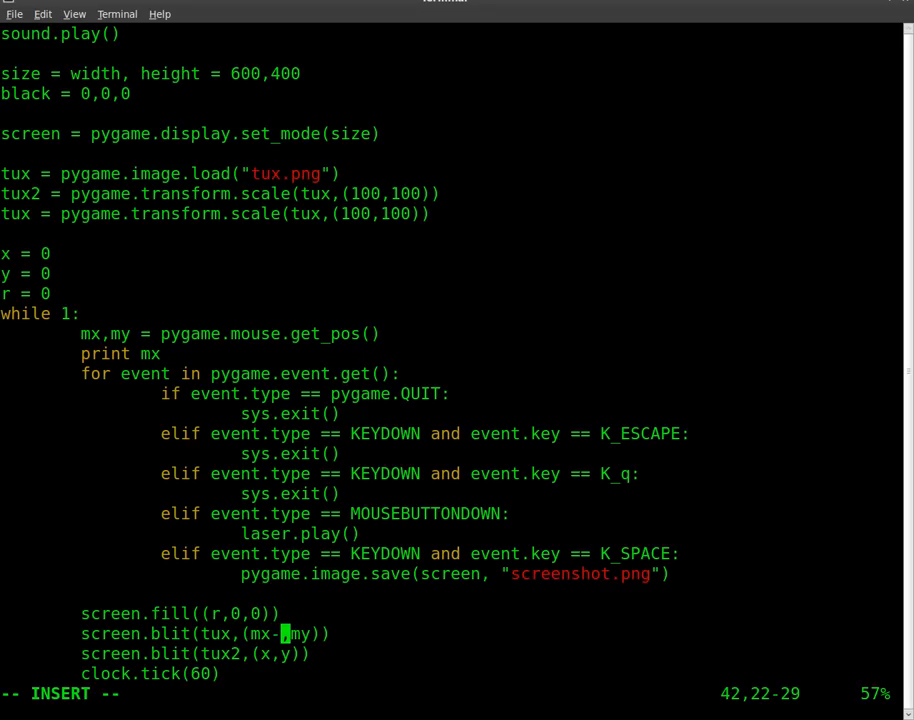
pyautogui.write('50')
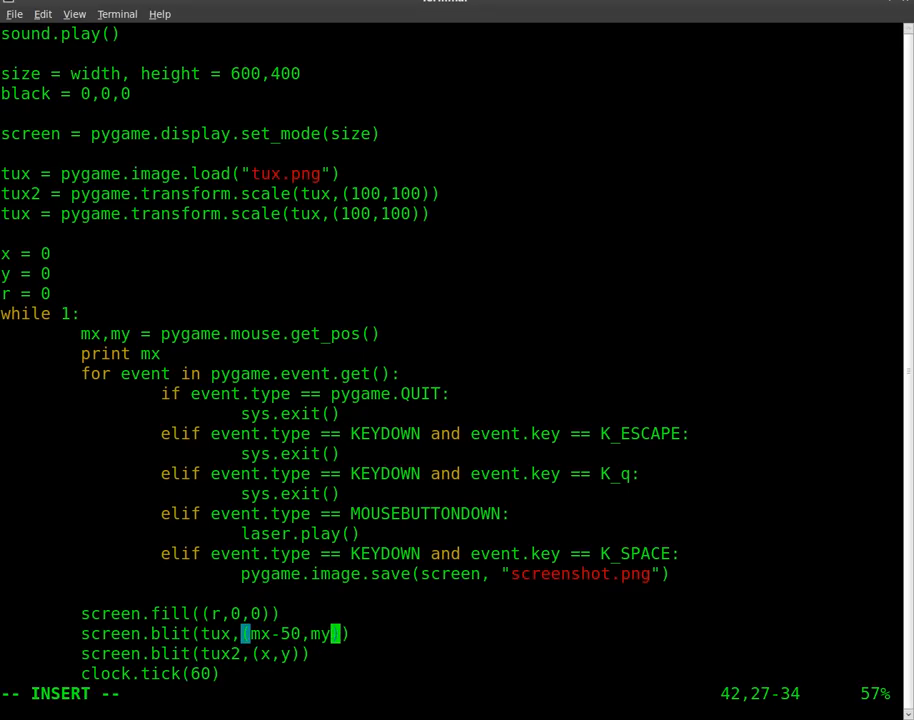
pyautogui.write('-50')
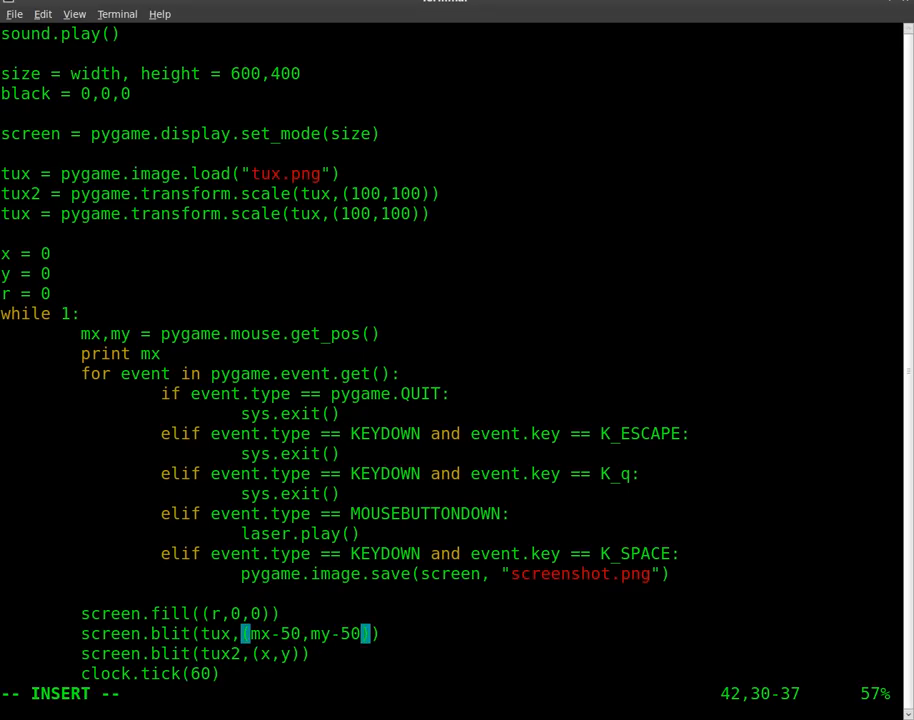